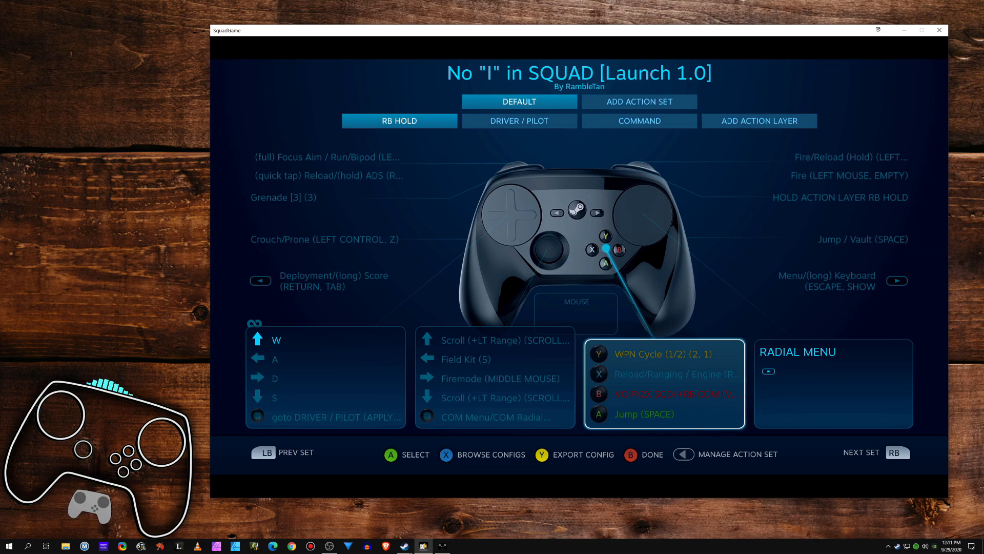
Review the Squad layout's default and RB-hold bindings, then exit to the overlay menu with Done.
{"action": "left_click", "coordinate": [519, 101]}
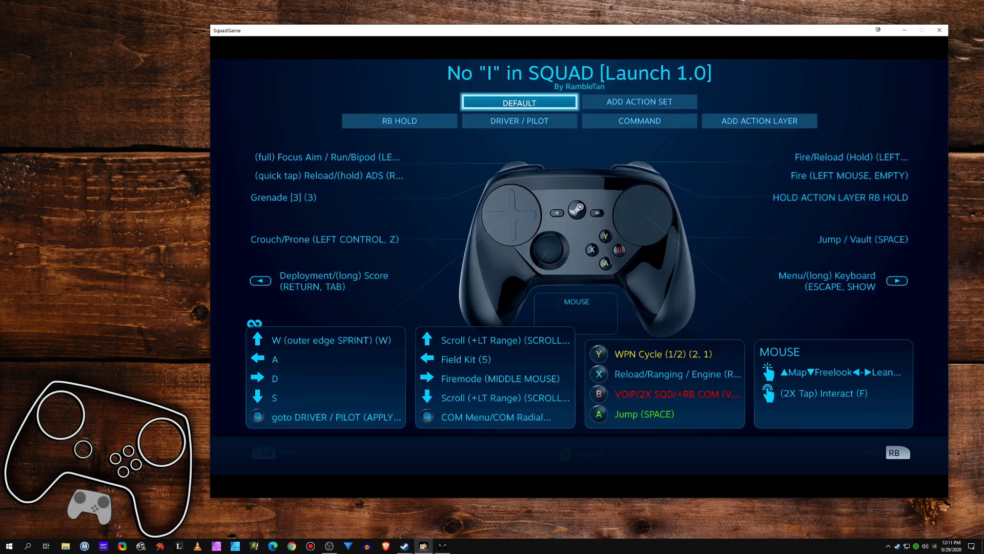
{"action": "left_click", "coordinate": [833, 382]}
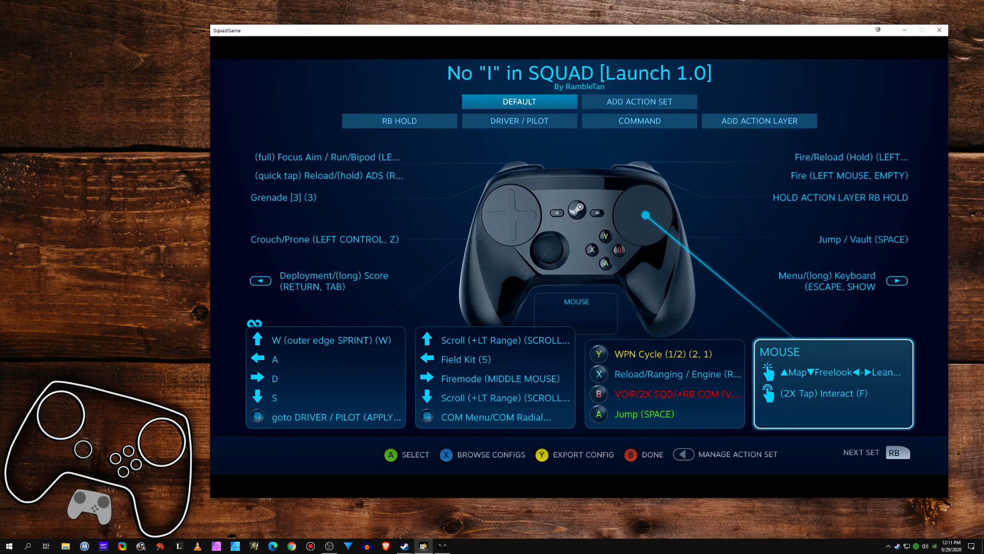
{"action": "left_click", "coordinate": [675, 392]}
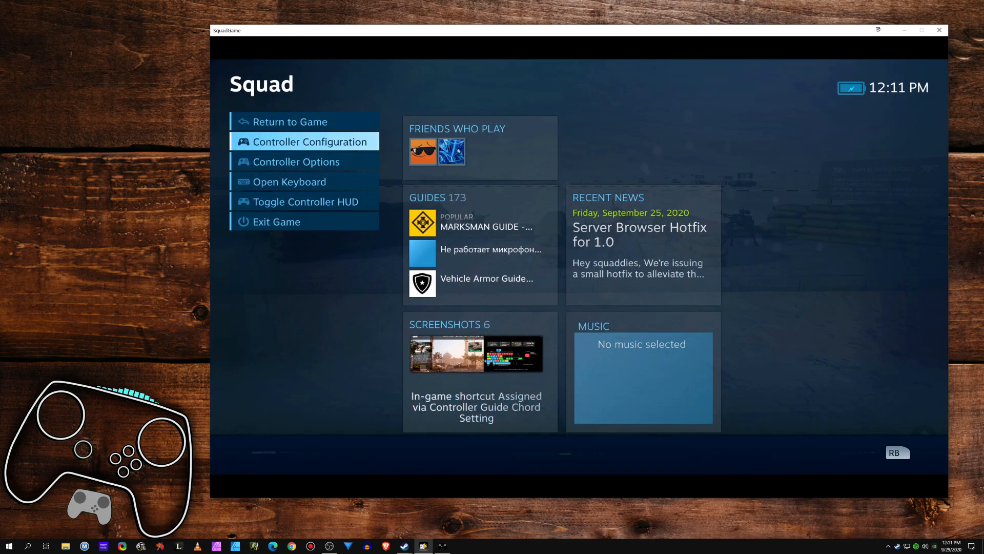
Enter Squad's Controller Configuration from the overlay.
{"action": "left_click", "coordinate": [289, 122]}
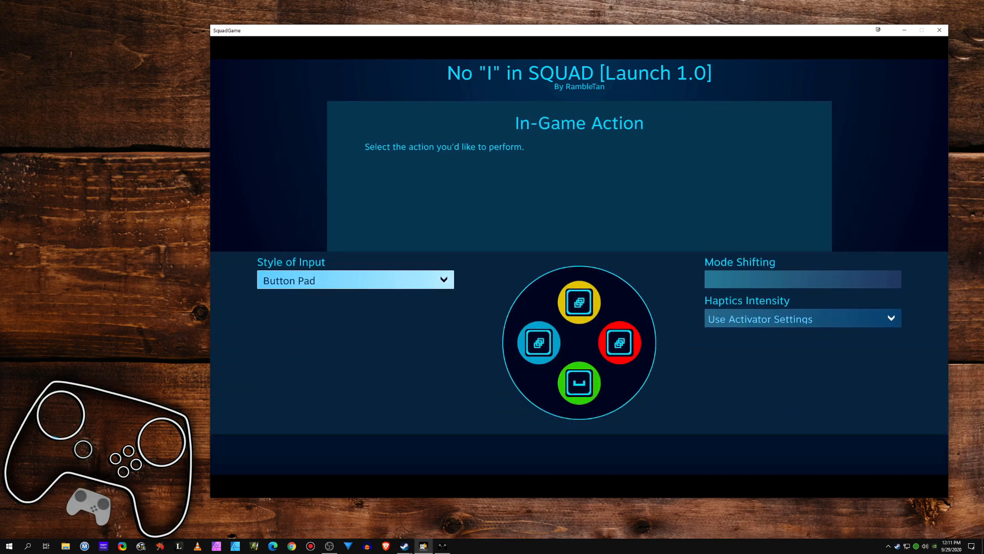
Back out of the Button Pad settings to the layout overview, leaving bindings unchanged.
{"action": "left_click", "coordinate": [579, 301]}
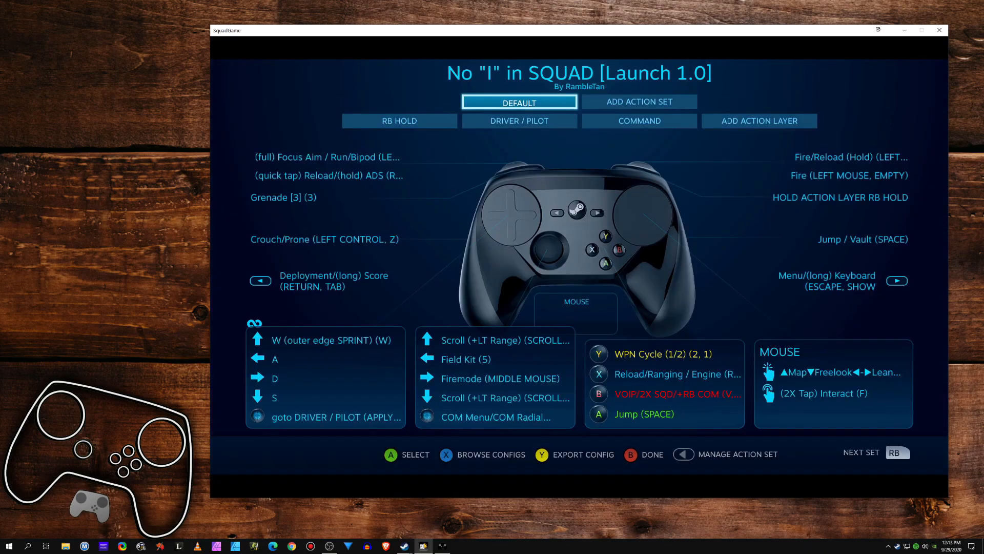
Exit the Squad configurator and choose Return to Game from the overlay.
{"action": "left_click", "coordinate": [399, 121]}
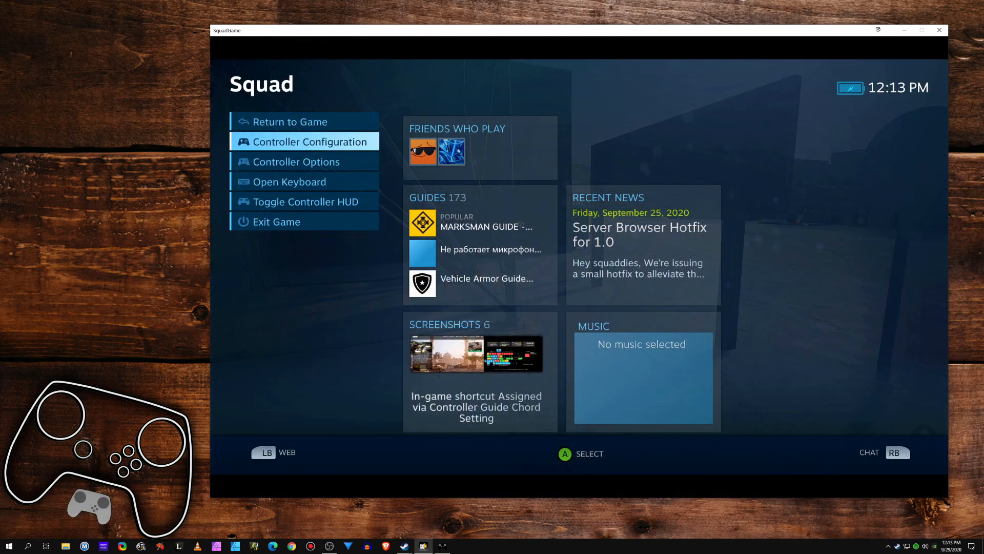
{"action": "left_click", "coordinate": [309, 142]}
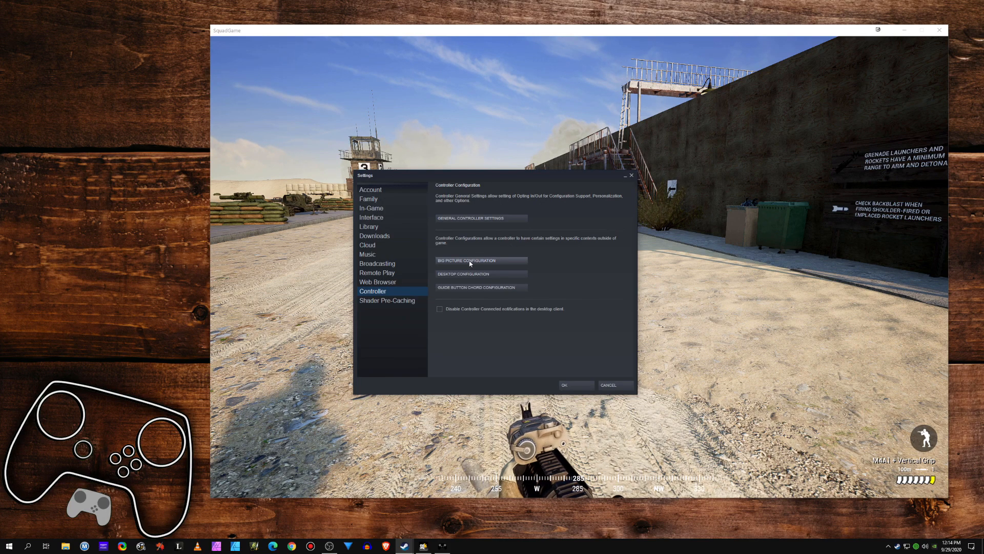
Launch Big Picture Configuration from Settings > Controller, showing the Mouse Centric layout.
{"action": "left_click", "coordinate": [465, 259]}
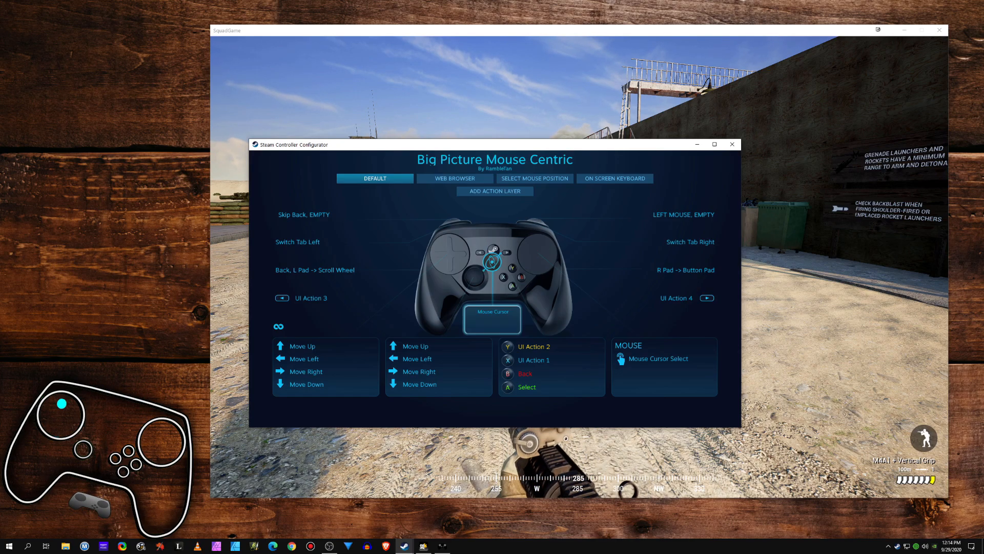
Select the ABXY pad, accept the controls warning, and reach the B button's Back activator settings.
{"action": "left_click", "coordinate": [614, 178]}
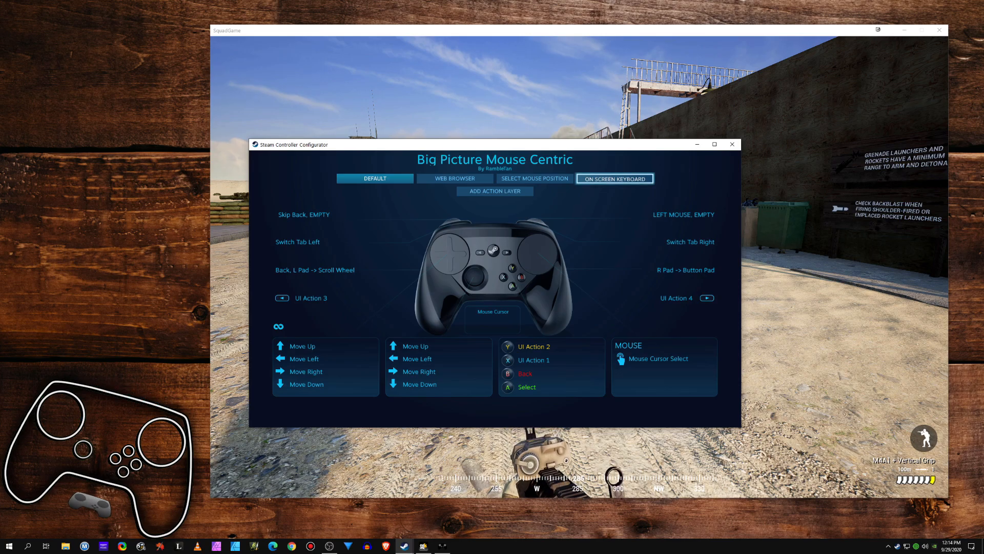
{"action": "left_click", "coordinate": [732, 143]}
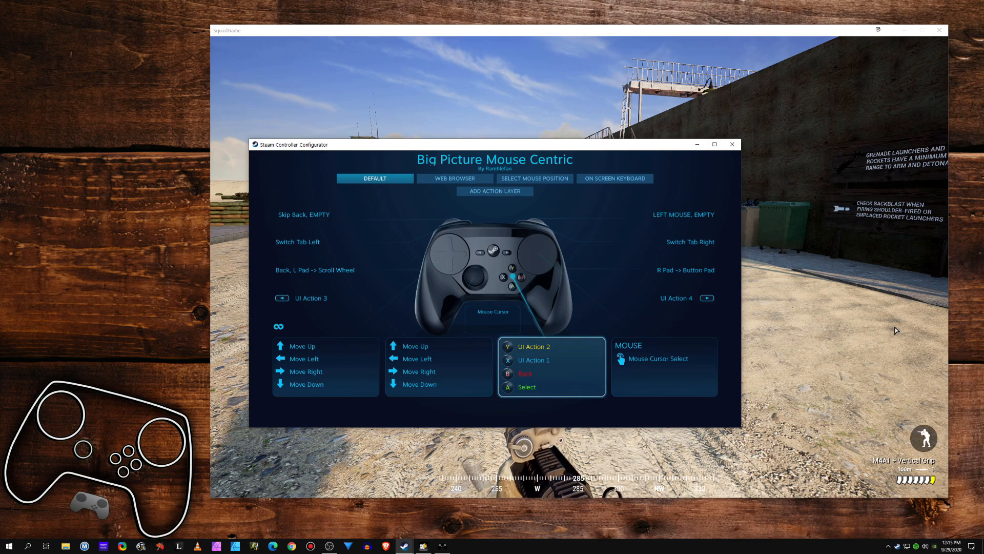
{"action": "left_click", "coordinate": [533, 346]}
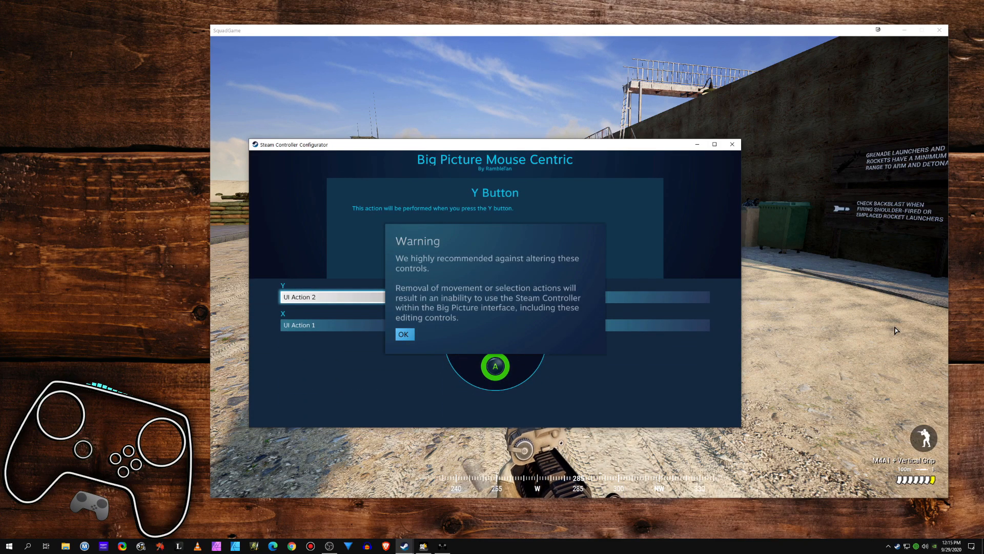
{"action": "left_click", "coordinate": [404, 334]}
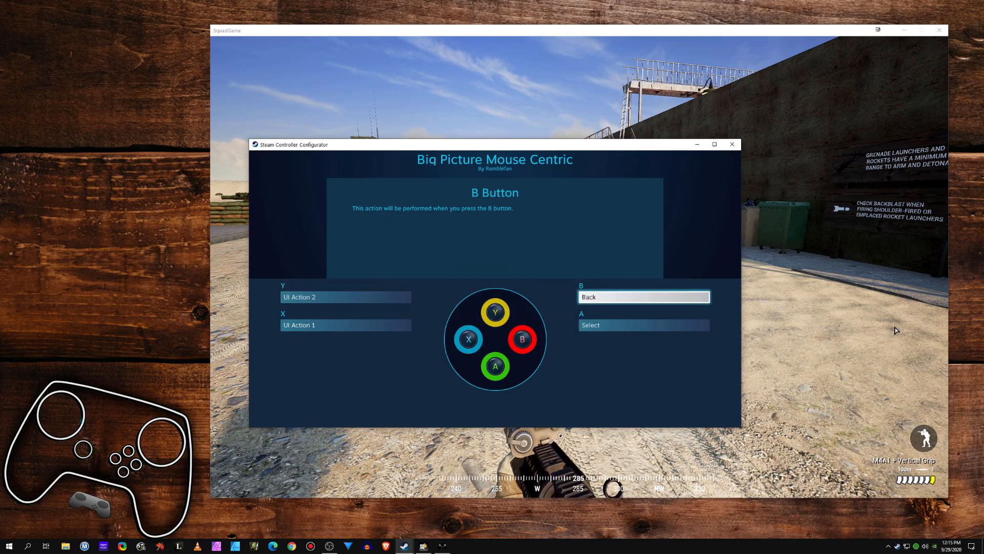
{"action": "left_click", "coordinate": [642, 297]}
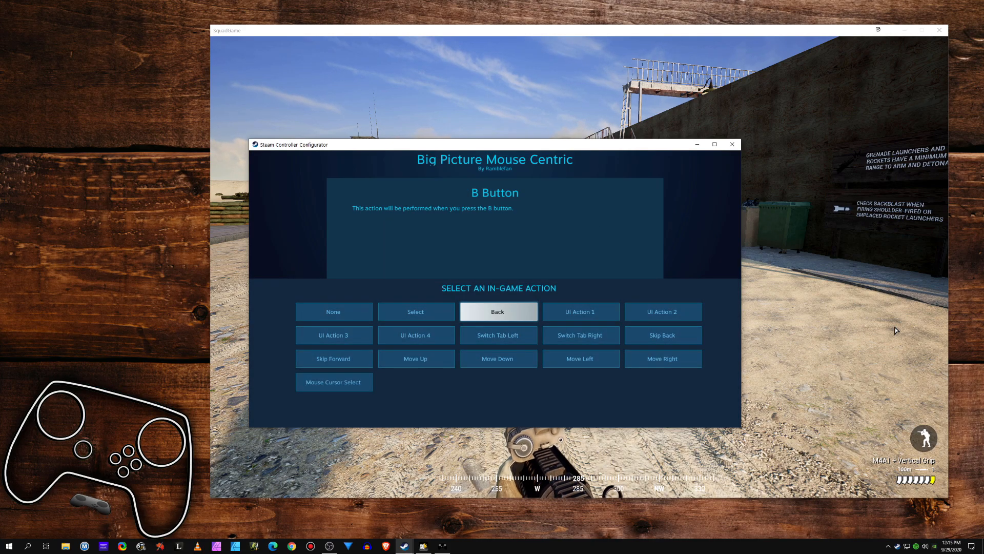
{"action": "mouse_move", "coordinate": [650, 375]}
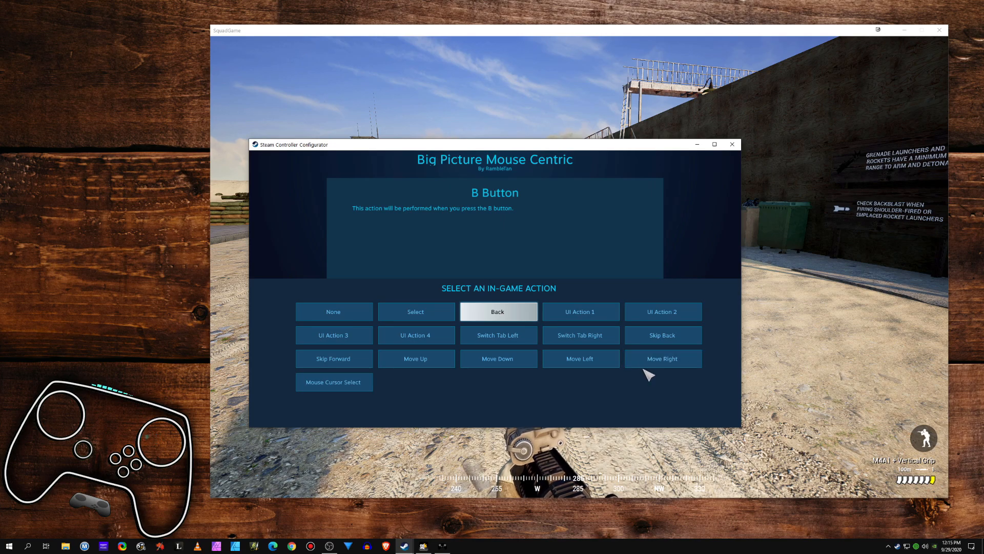
{"action": "left_click", "coordinate": [498, 311]}
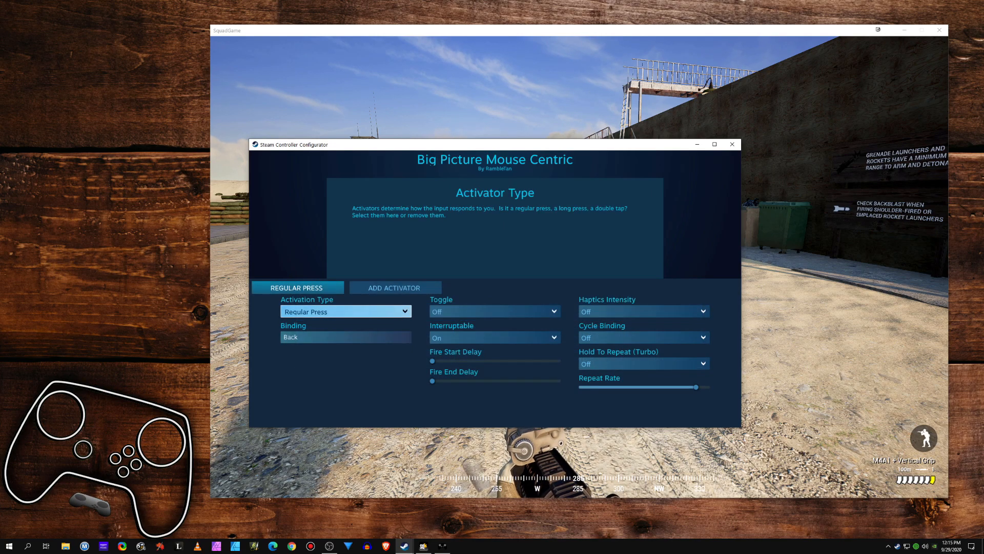
Set B's Back activation to Release Press with haptics adjusted, then reopen Squad's Controller Configuration.
{"action": "left_click", "coordinate": [345, 312]}
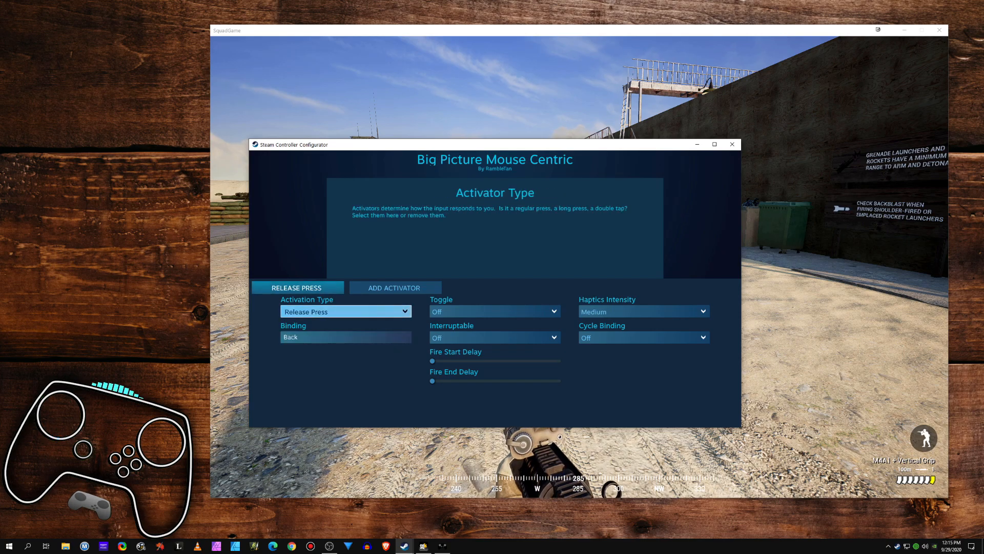
{"action": "left_click", "coordinate": [642, 312]}
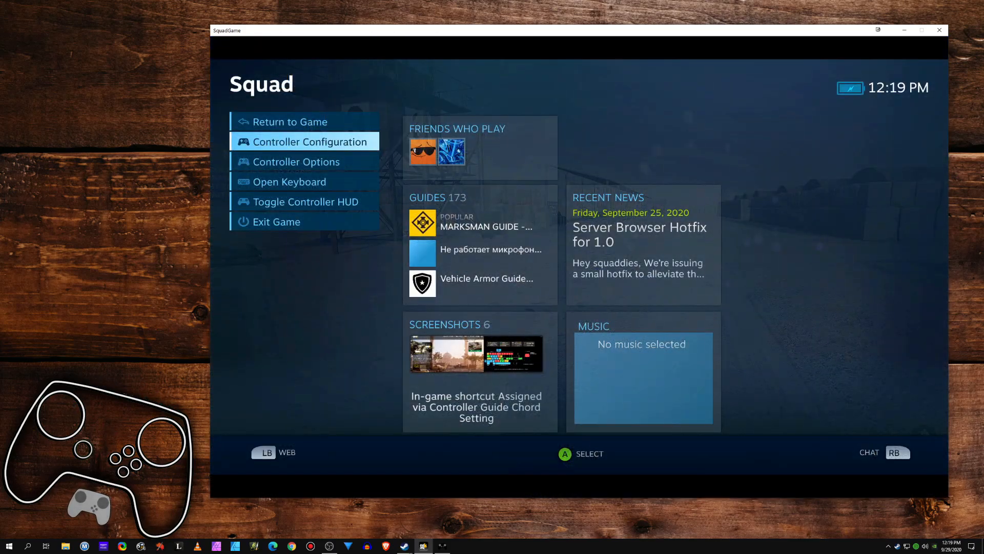
{"action": "left_click", "coordinate": [310, 142]}
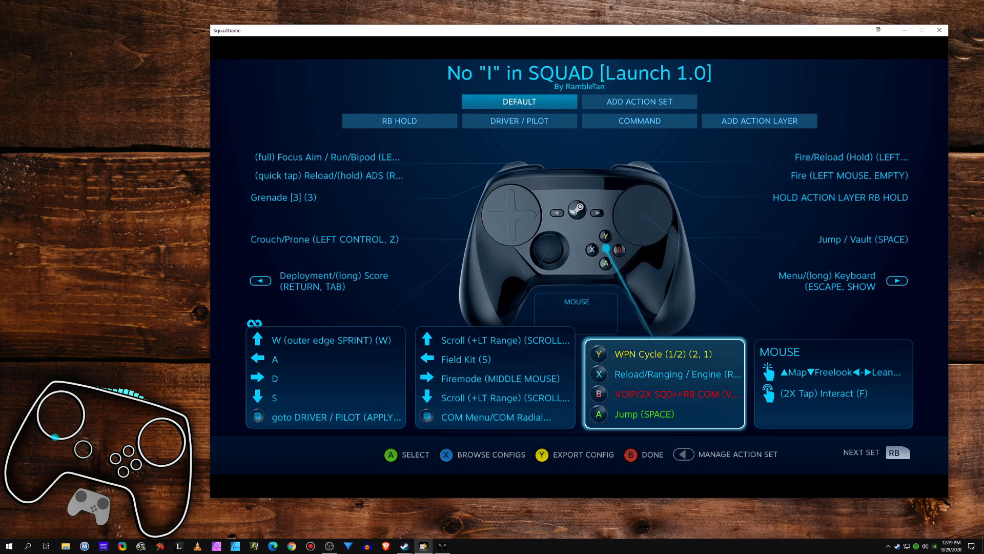